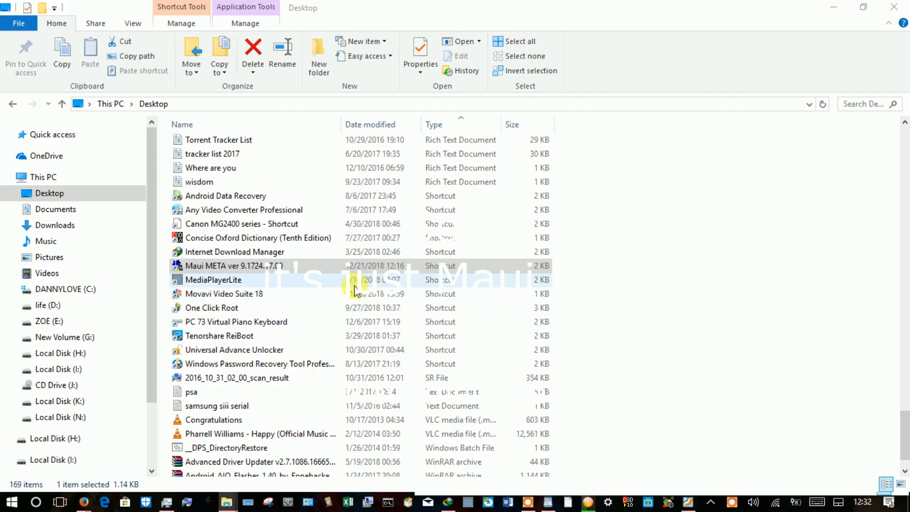
Launch the Maui META shortcut from the Desktop with administrator rights.
{"action": "left_click", "coordinate": [232, 265]}
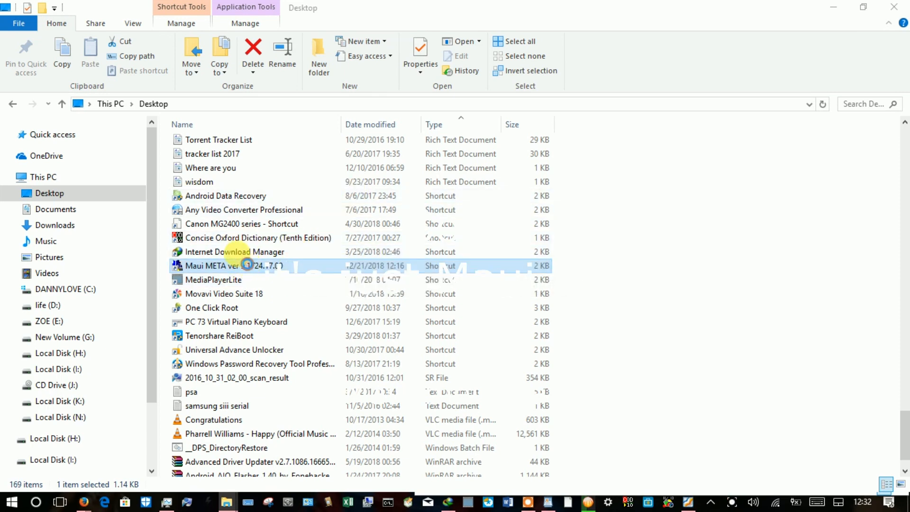
{"action": "right_click", "coordinate": [226, 266]}
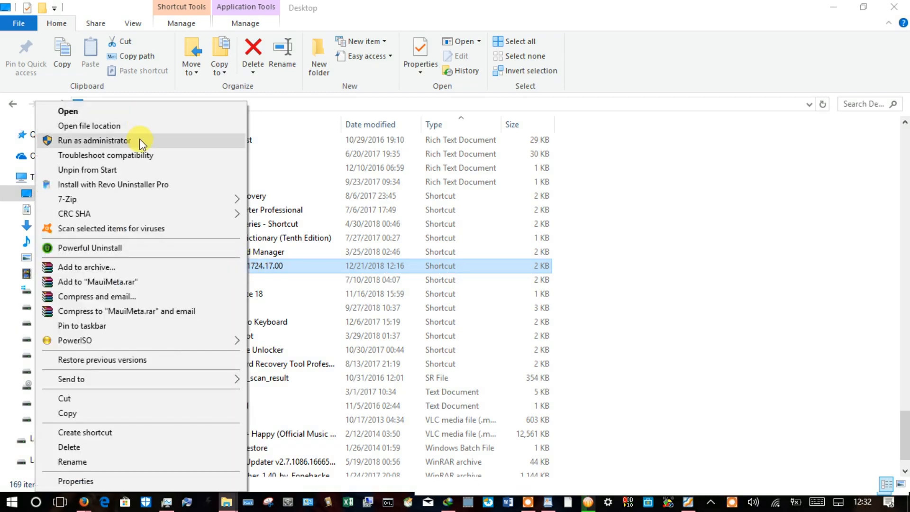
{"action": "left_click", "coordinate": [298, 379]}
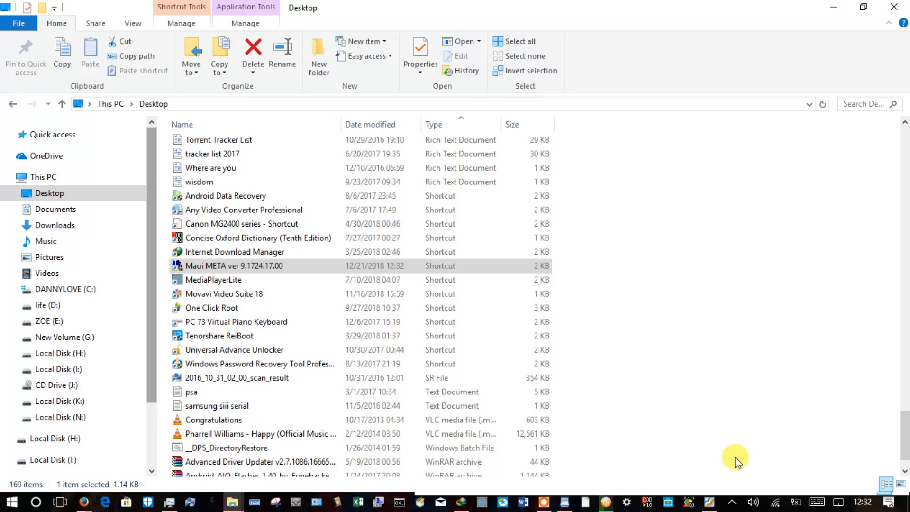
Start Maui META and reconnect to the phone over USB COM, bringing up the IMEI Download dialog.
{"action": "double_click", "coordinate": [235, 265]}
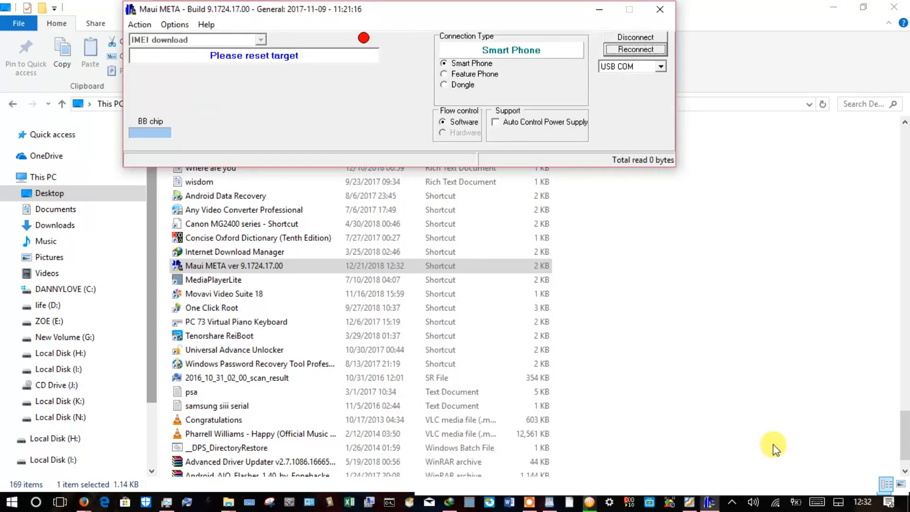
{"action": "mouse_move", "coordinate": [625, 273]}
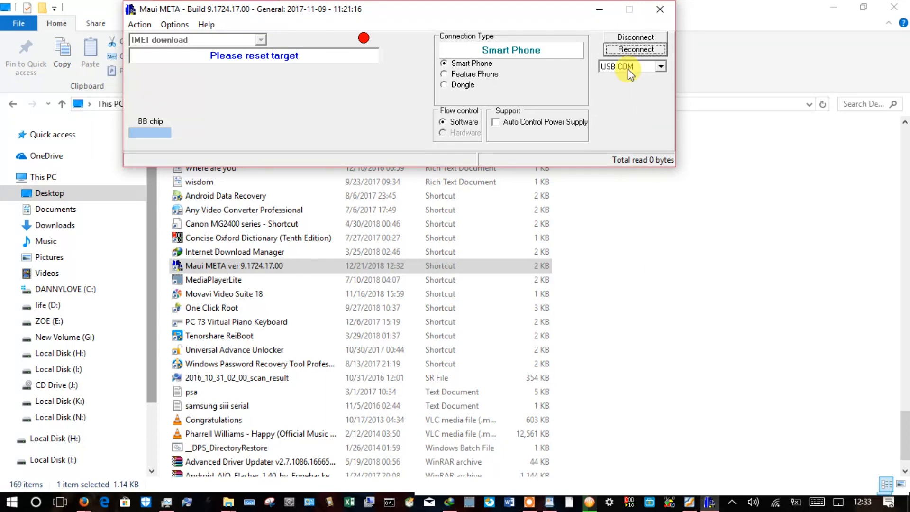
{"action": "left_click", "coordinate": [635, 50]}
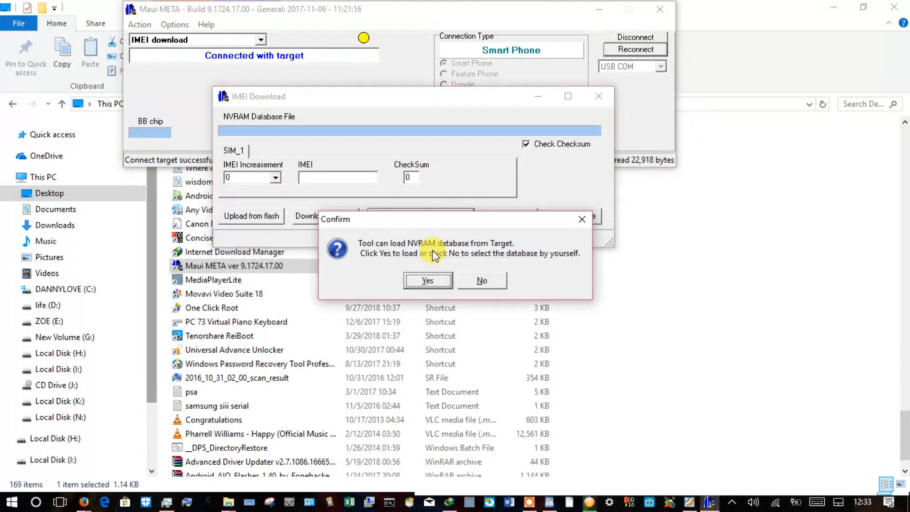
Accept loading the NVRAM database from the phone so SIM_1 and SIM_2 IMEI tabs appear.
{"action": "left_click", "coordinate": [427, 281]}
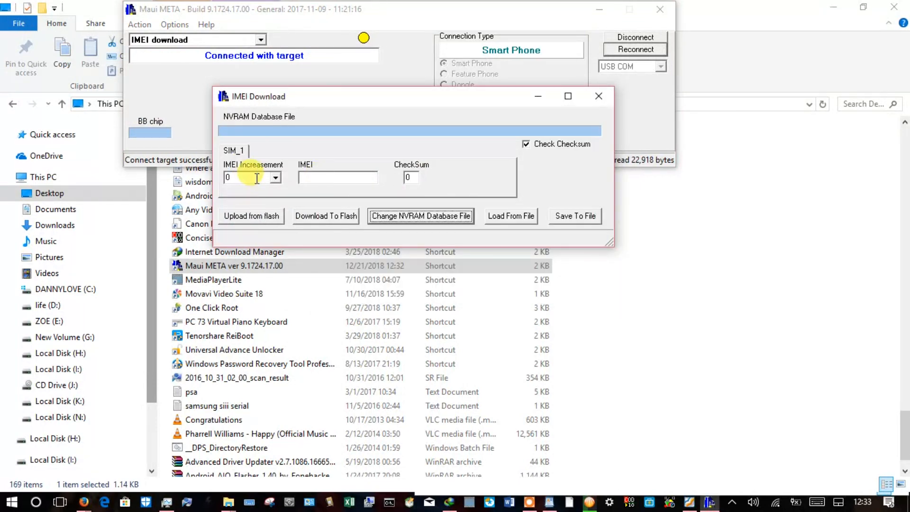
{"action": "left_click", "coordinate": [420, 216]}
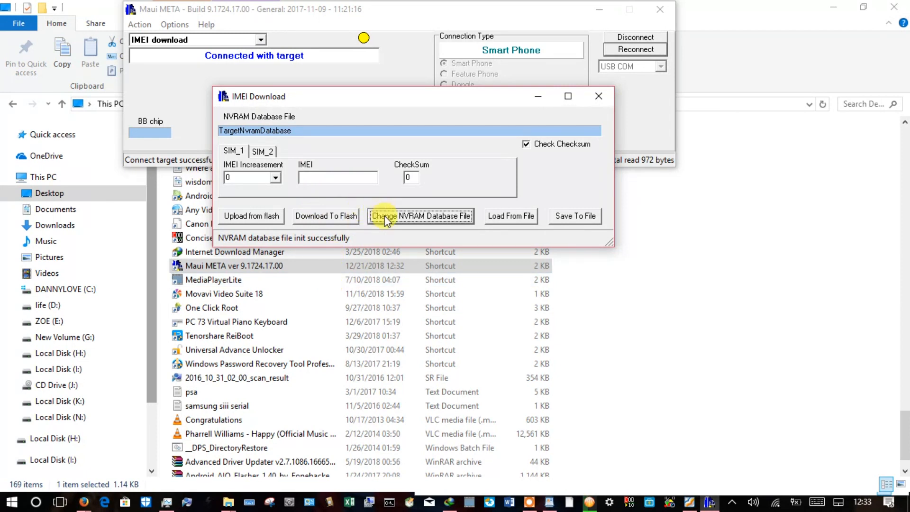
{"action": "mouse_move", "coordinate": [237, 189]}
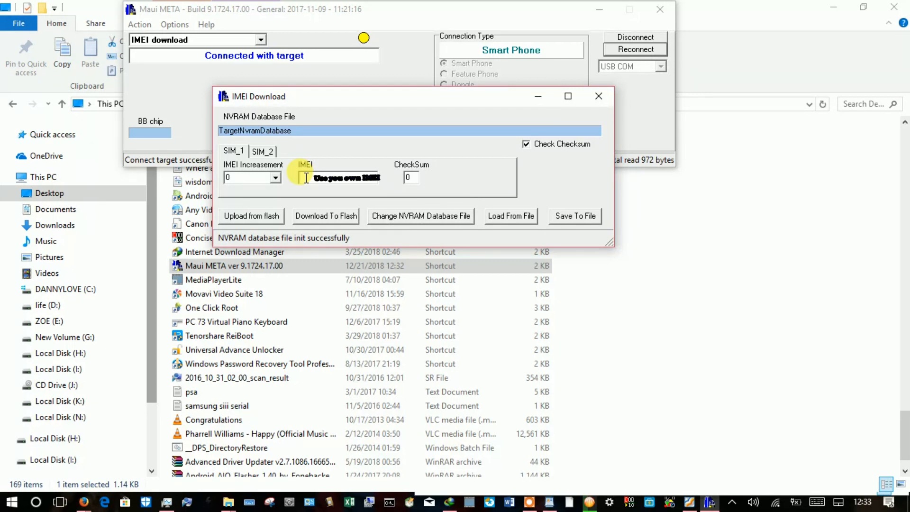
Enter the new IMEI beginning with 35 for SIM_1, giving checksum 4.
{"action": "type", "text": "358"}
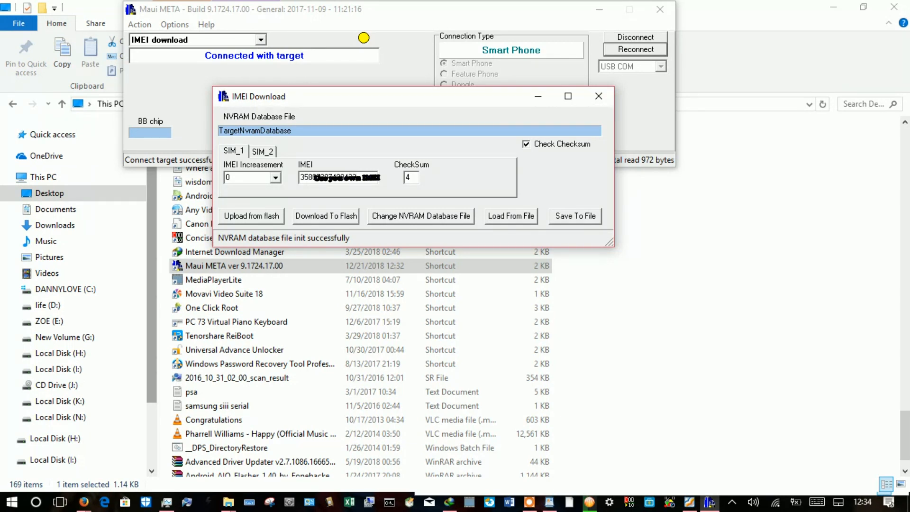
{"action": "mouse_move", "coordinate": [467, 162]}
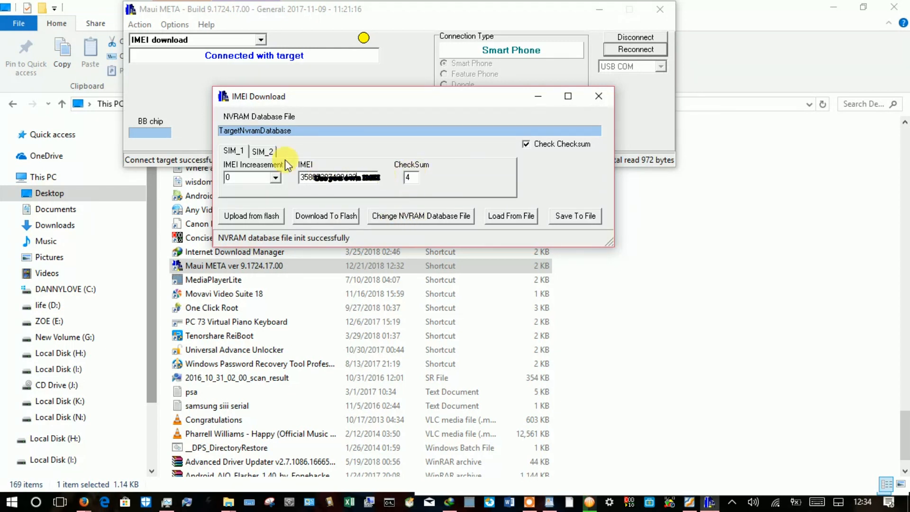
Enter the second IMEI beginning with 35 for SIM_2, giving checksum 3.
{"action": "left_click", "coordinate": [263, 151]}
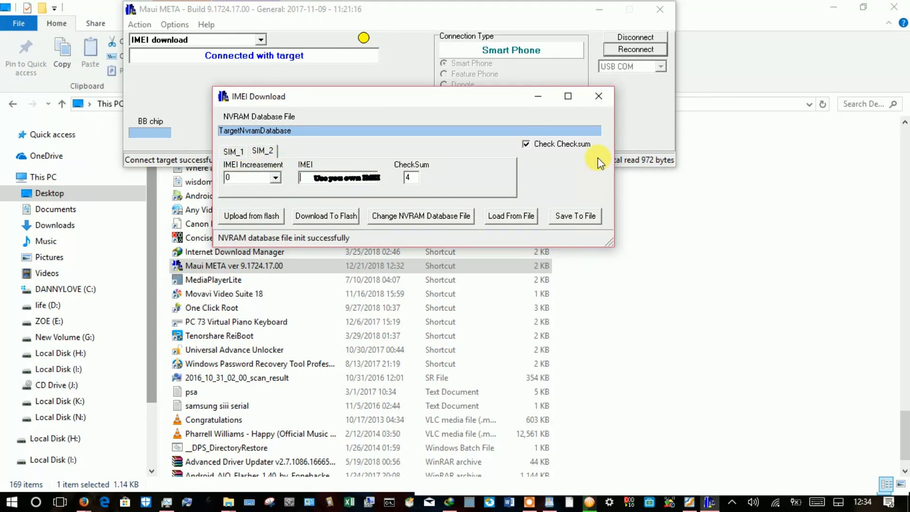
{"action": "type", "text": "358"}
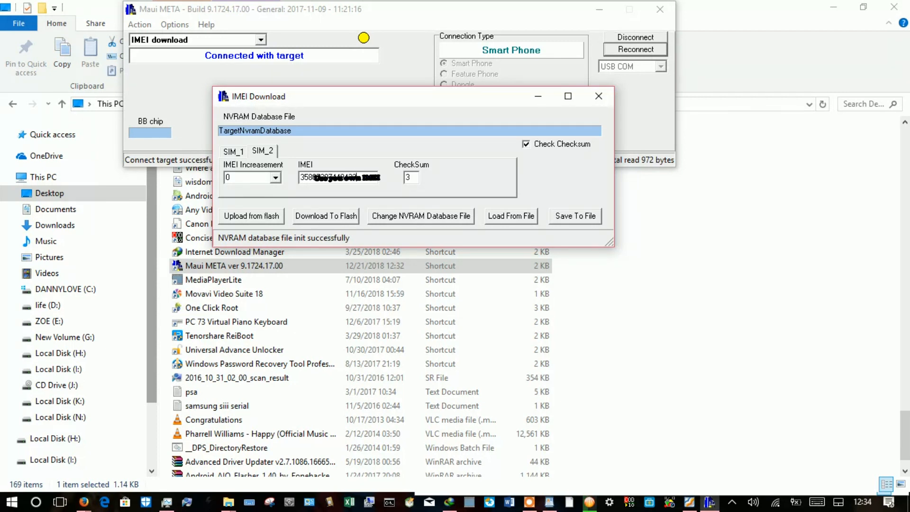
{"action": "mouse_move", "coordinate": [410, 177]}
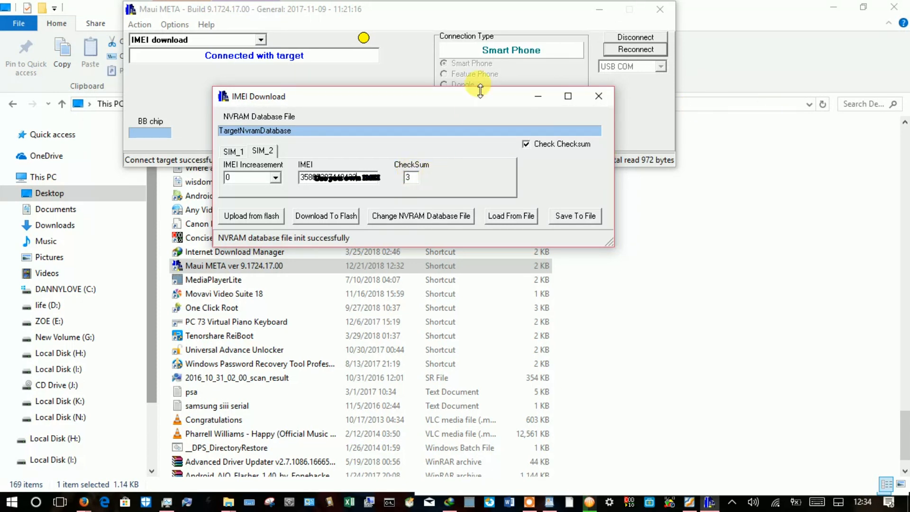
{"action": "mouse_move", "coordinate": [353, 224]}
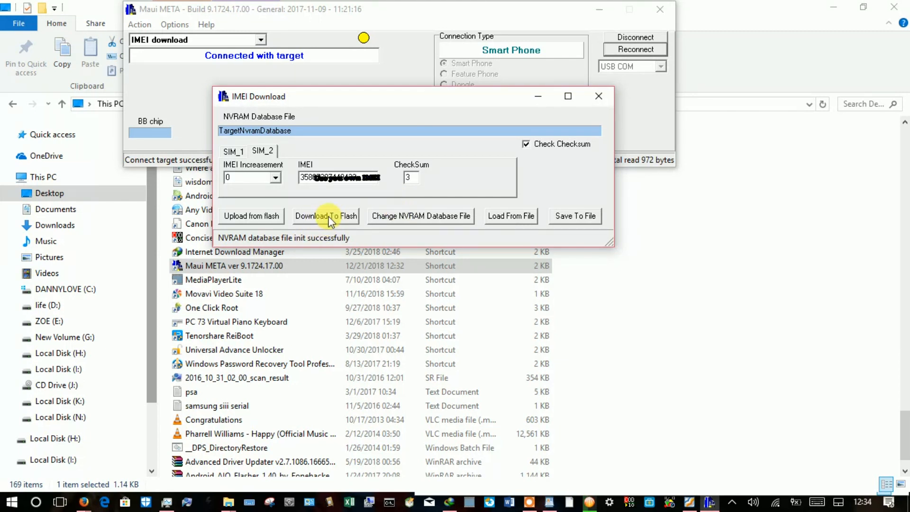
Write both IMEIs to the phone's flash successfully and close the IMEI Download dialog.
{"action": "left_click", "coordinate": [326, 215]}
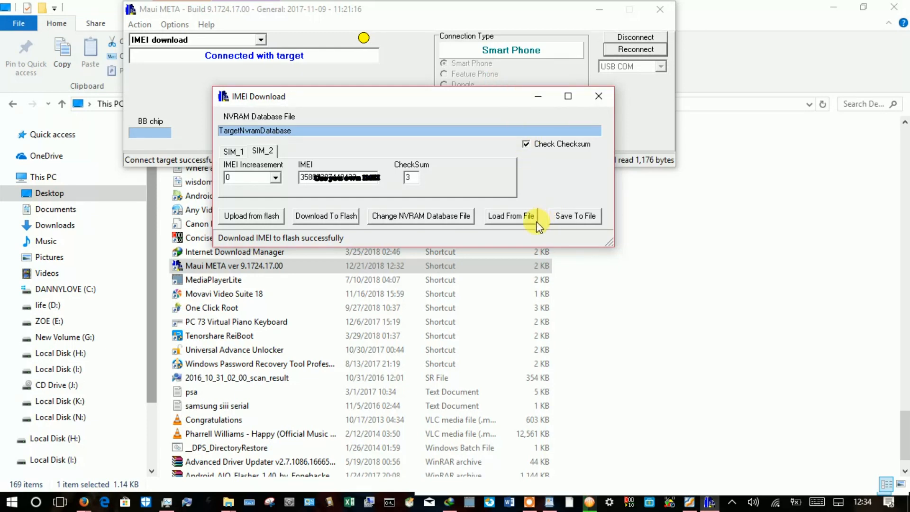
{"action": "left_click", "coordinate": [599, 96]}
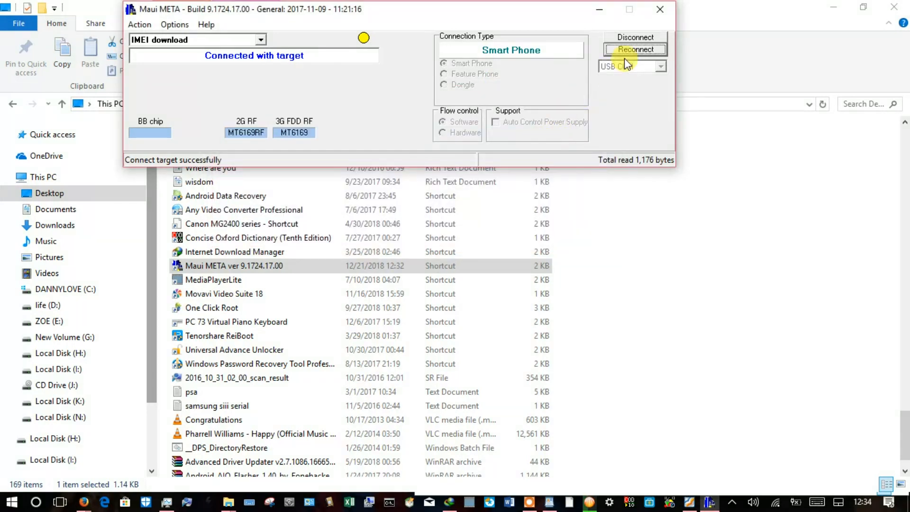